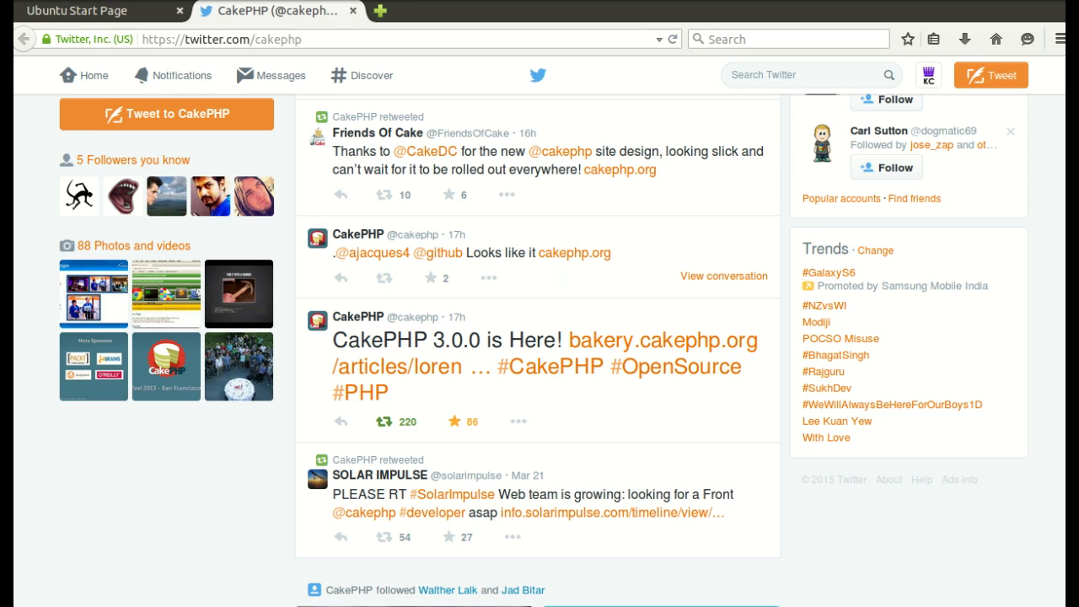
mouse_move(706, 393)
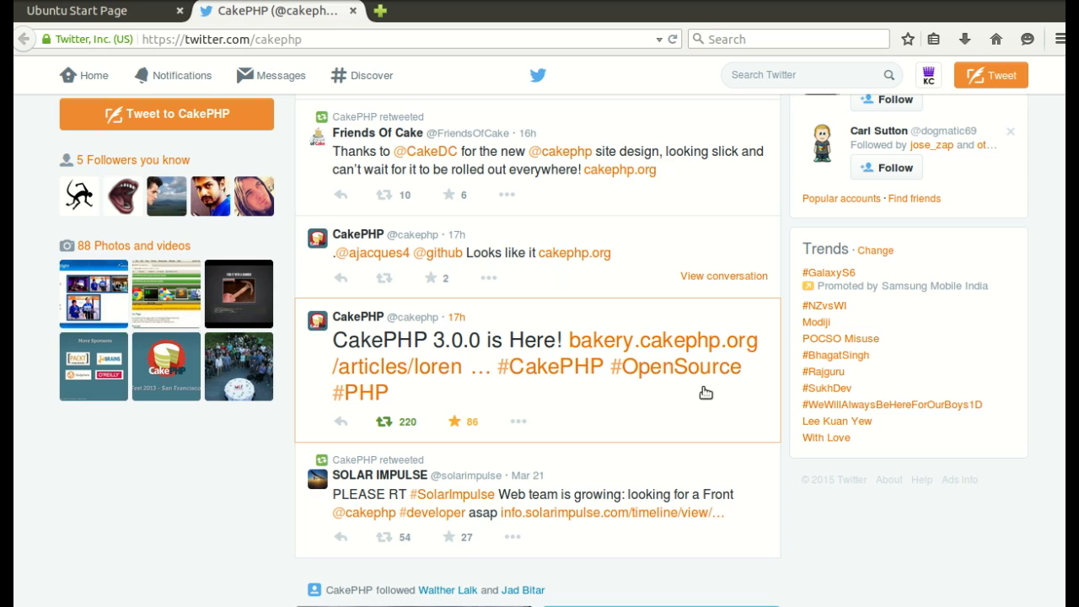
mouse_move(418, 132)
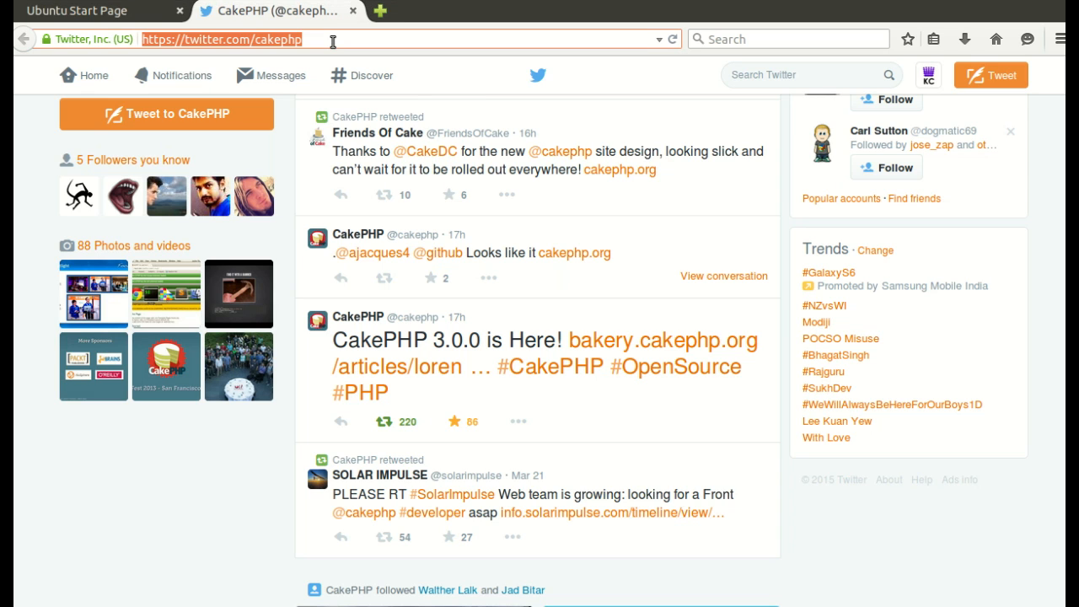
Step: Navigate to getcomposer.org and scroll down to the homepage buttons
text(getcomposer.org/)
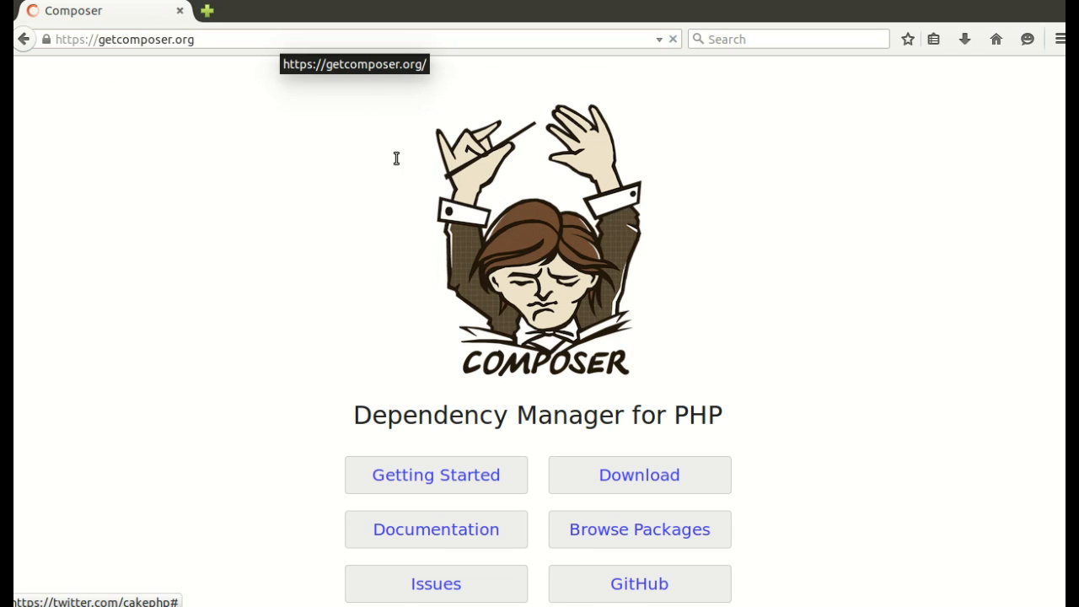
scroll(down, 3)
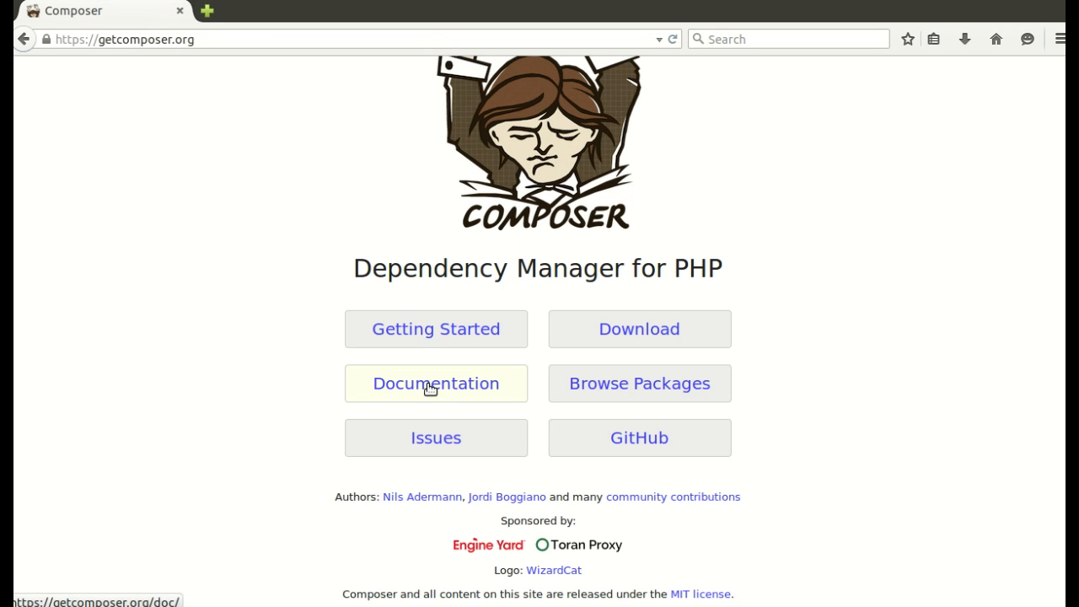
mouse_move(290, 362)
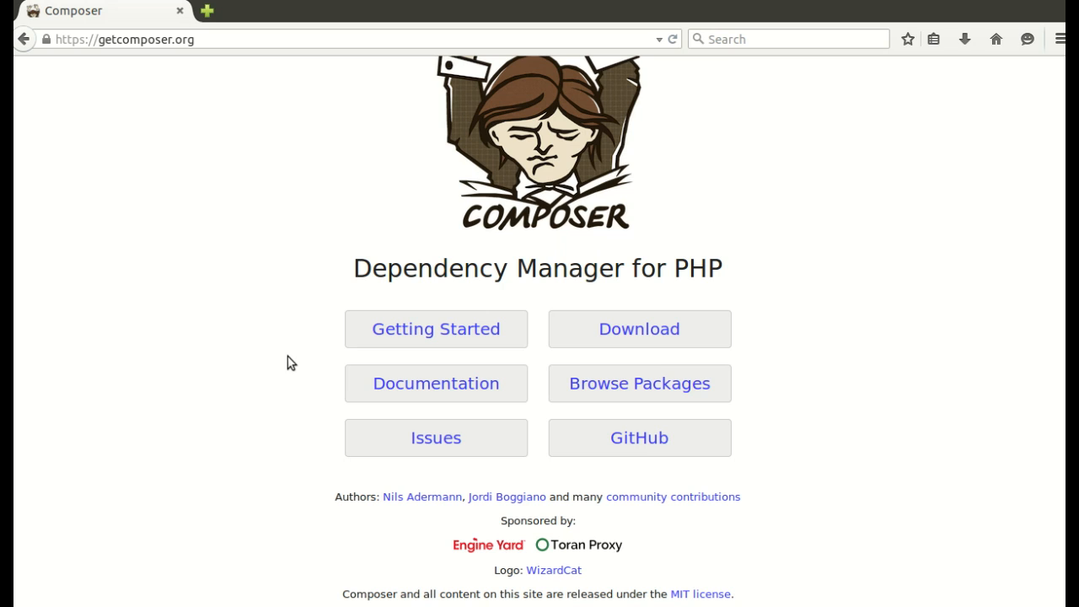
mouse_move(386, 303)
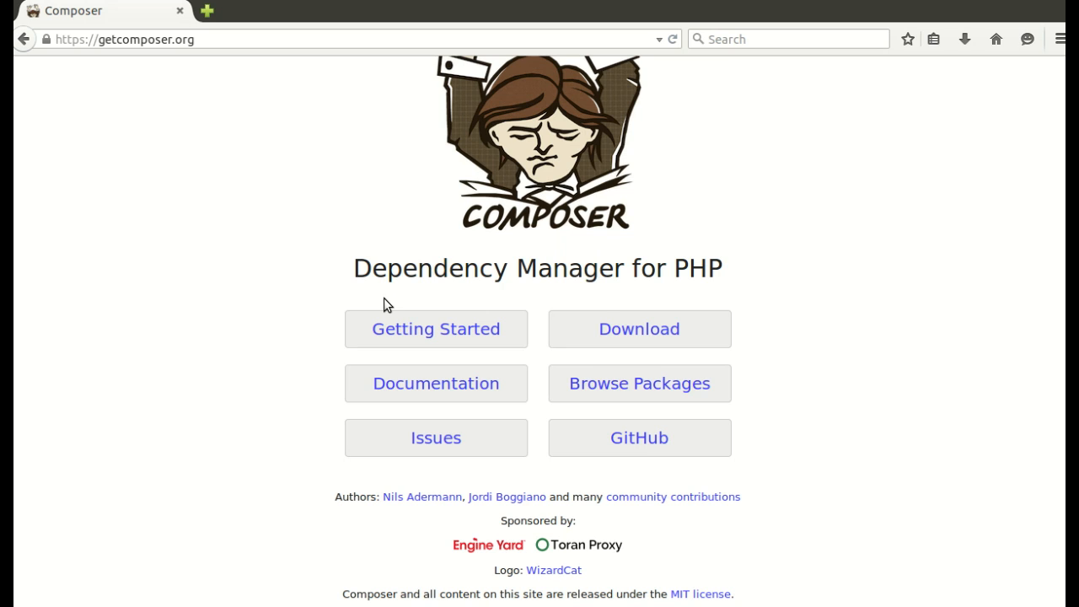
Step: Browse Packagist, search for 'cakephp' and scroll through the matching packages
click(639, 382)
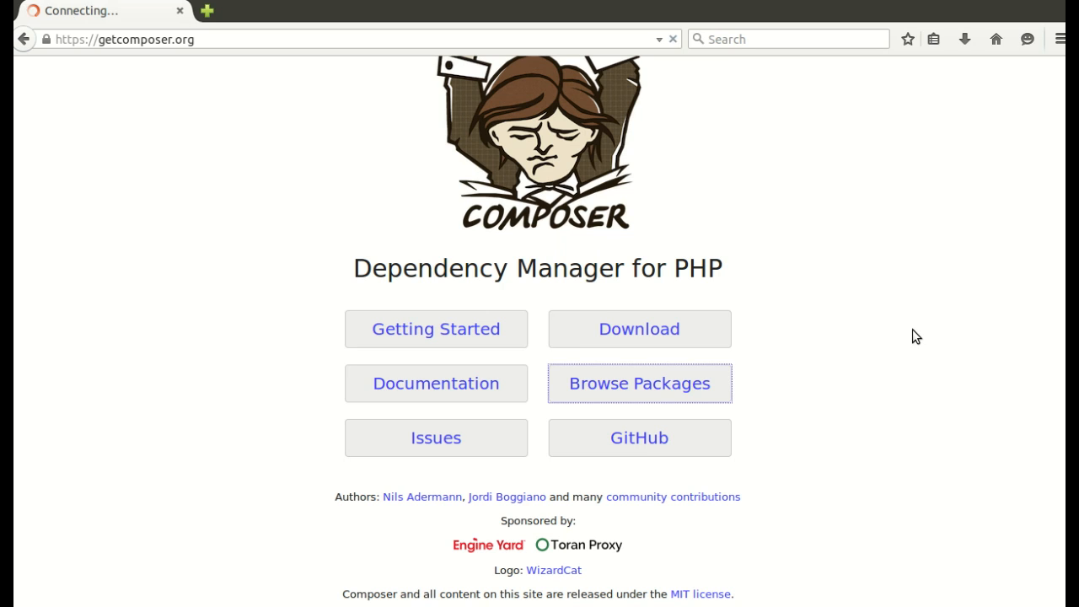
click(638, 383)
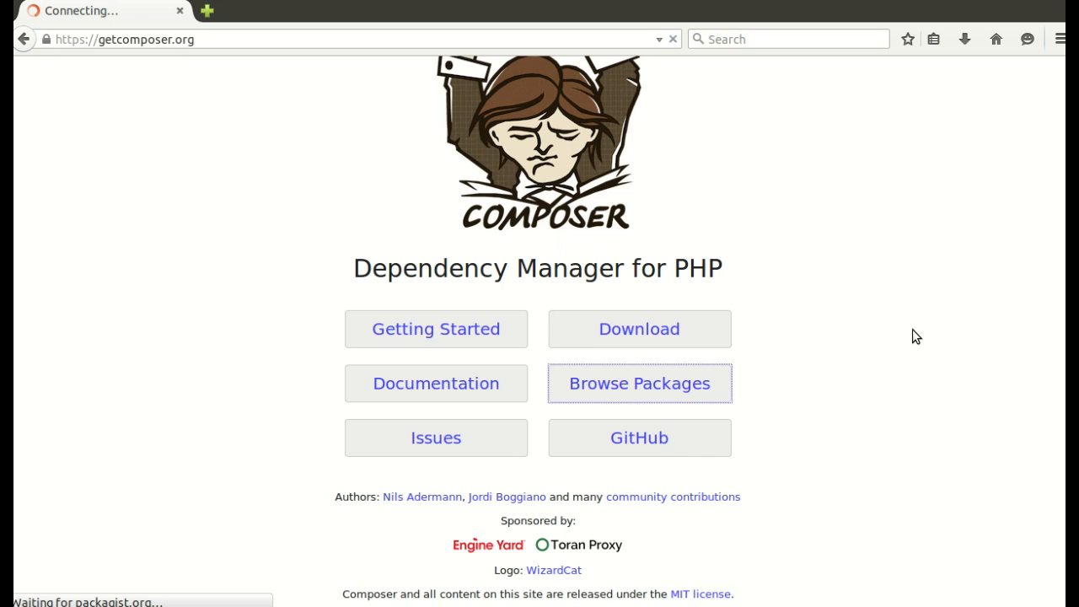
click(639, 382)
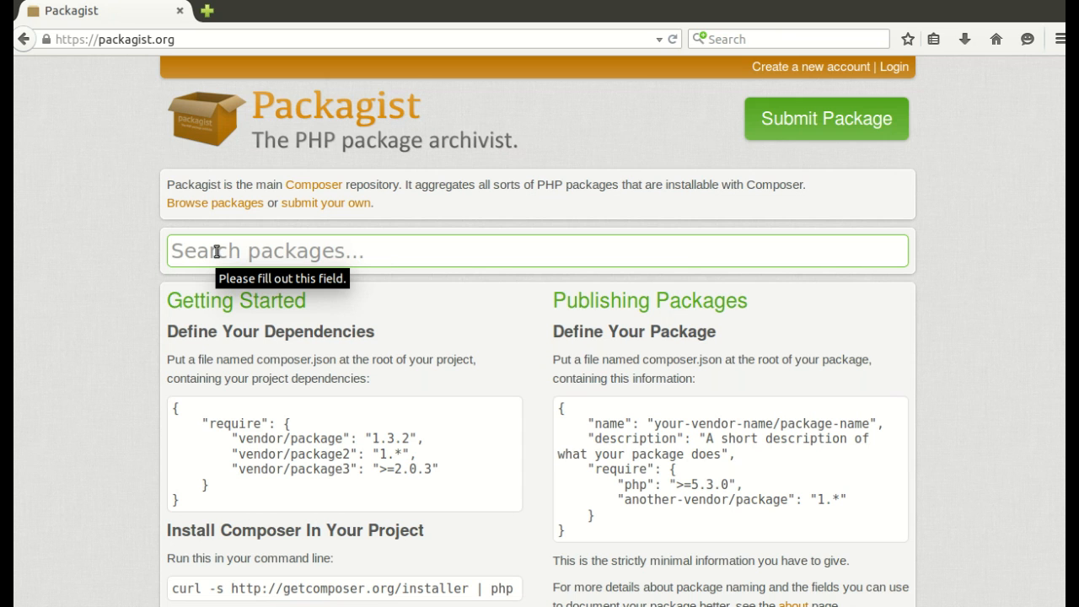
text(cakephp)
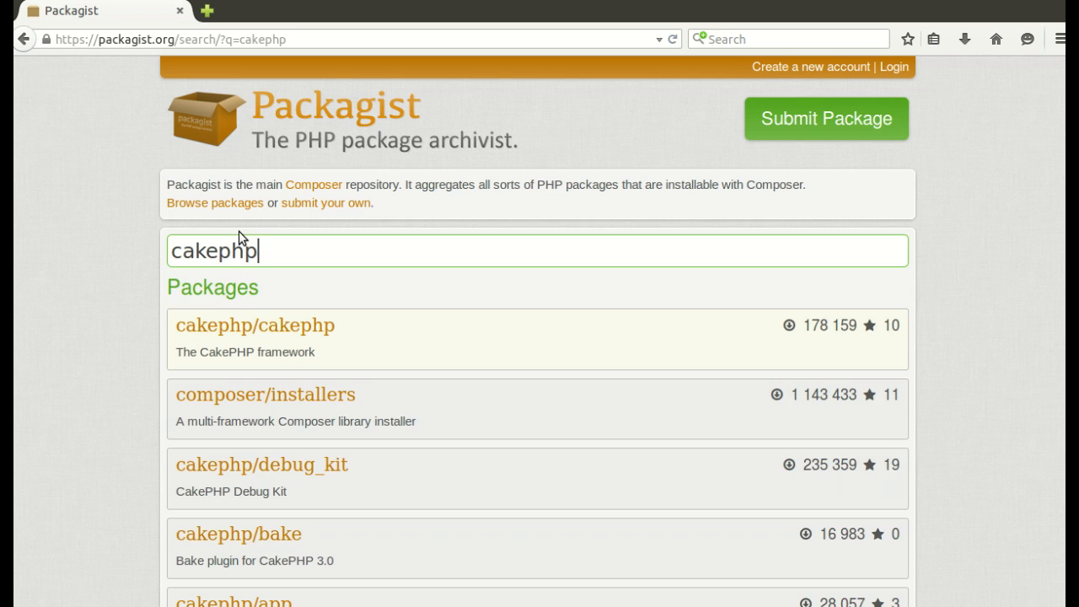
scroll(down, 3)
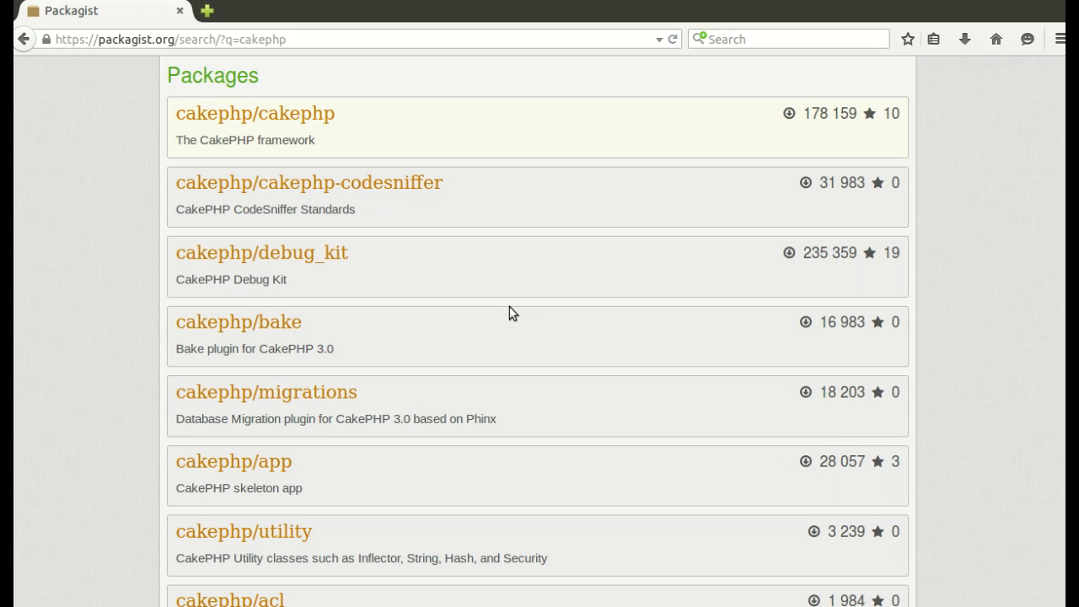
scroll(down, 3)
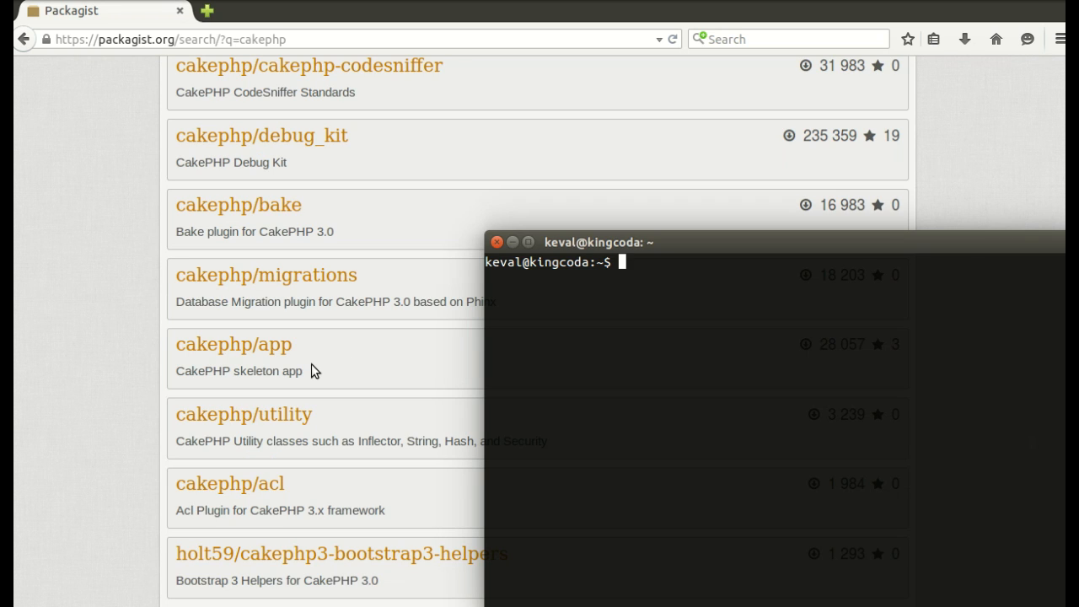
Step: Move into /tmp and clear a mistyped 'sudo apt-get' attempt from the command line
drag(598, 243, 391, 140)
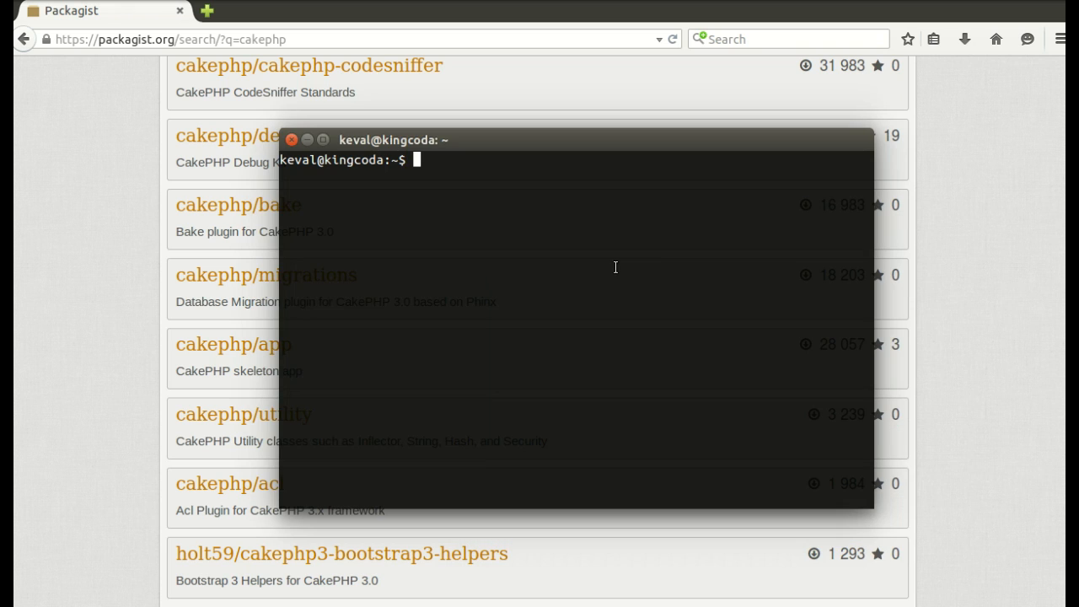
mouse_move(618, 294)
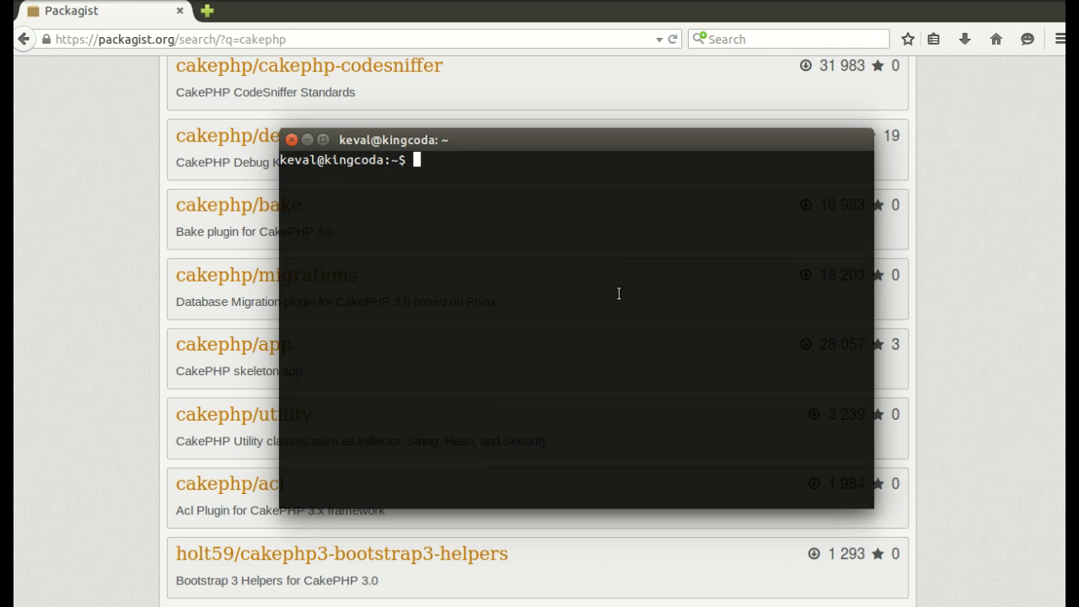
text(cd /tmp)
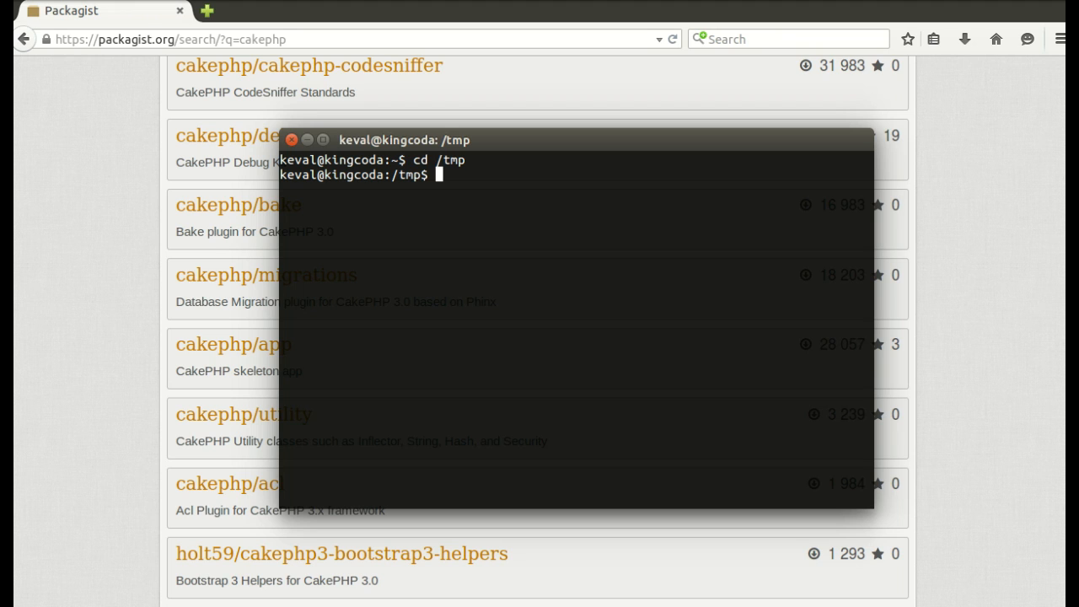
text(c)
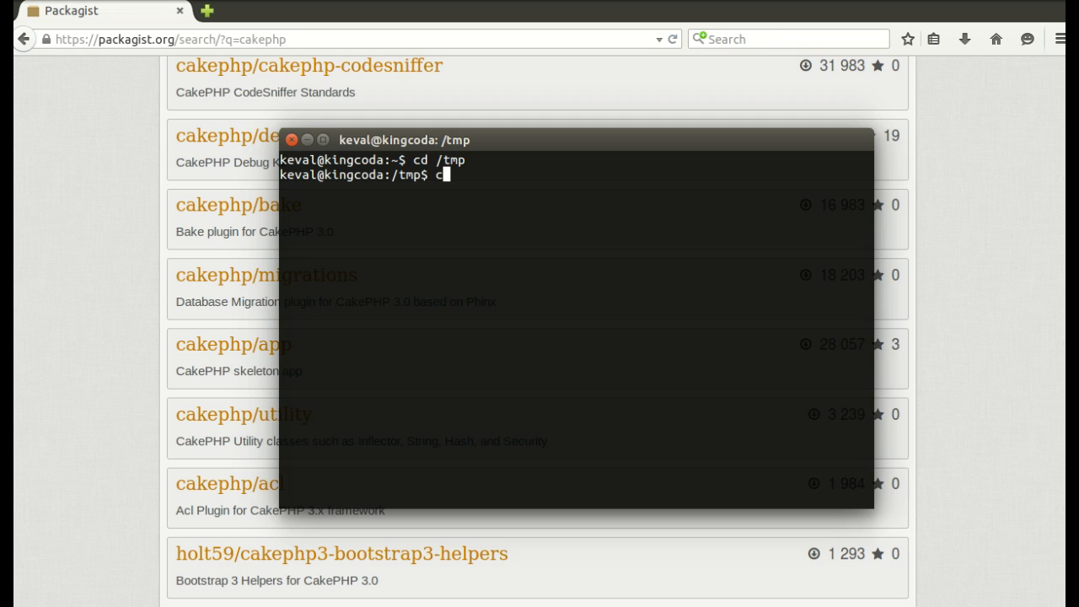
text(url)
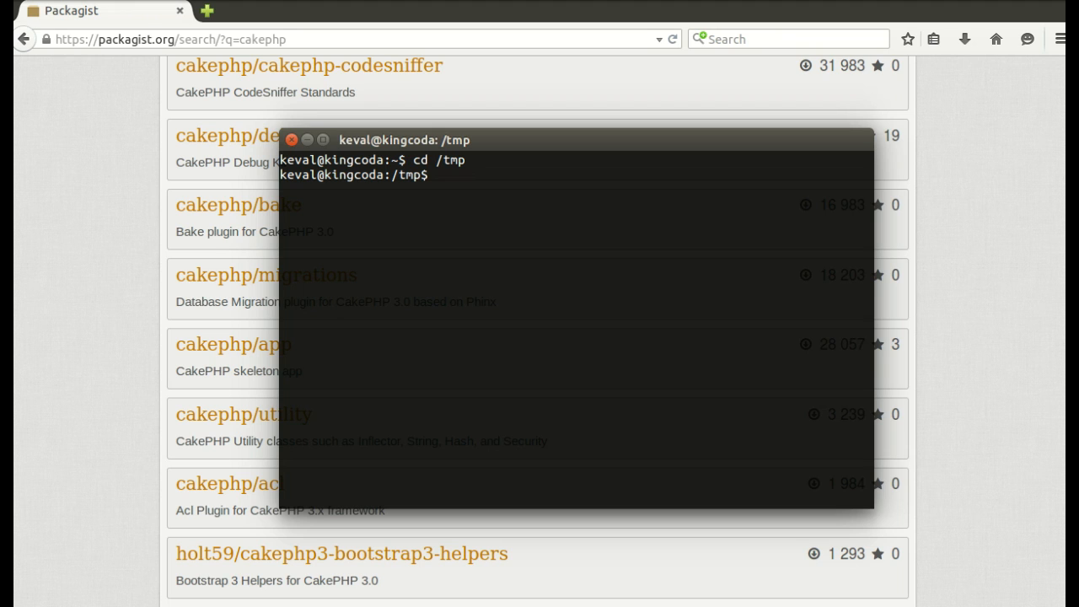
text(sudo apt-g)
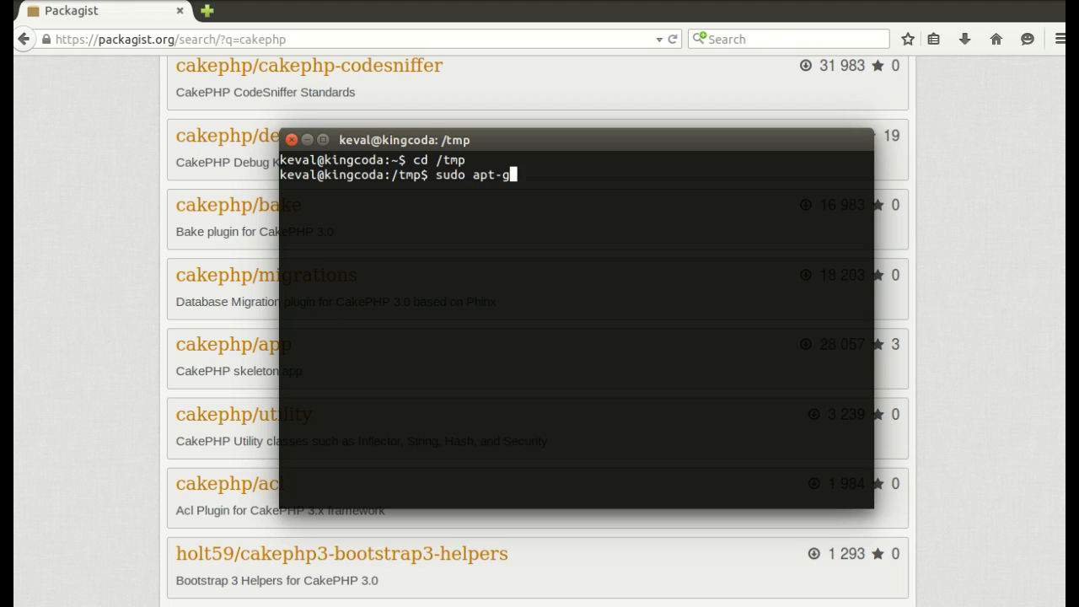
text(et install curl)
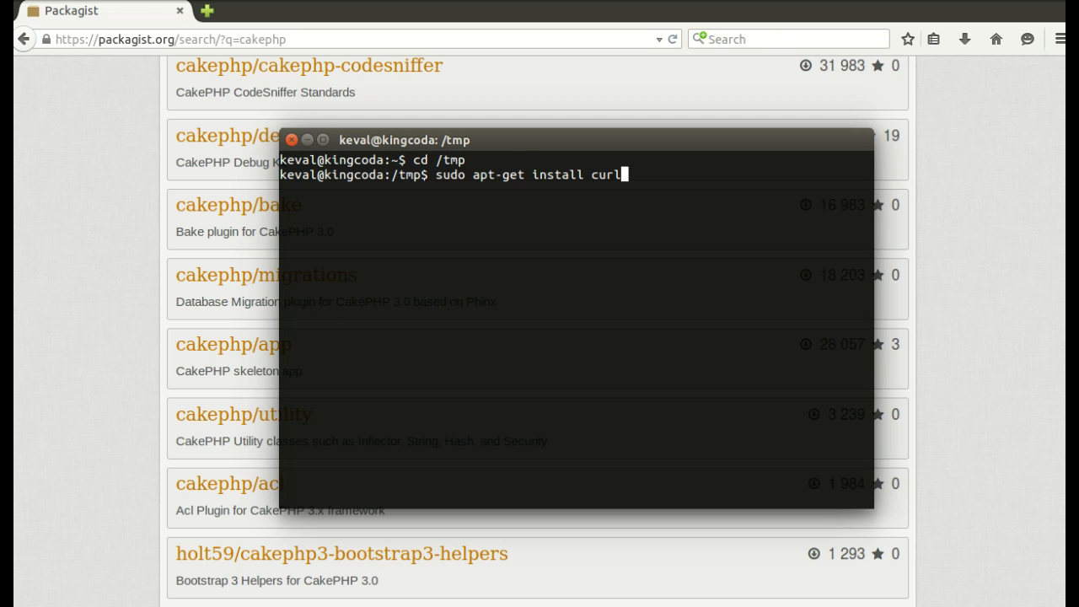
key(BackSpace)
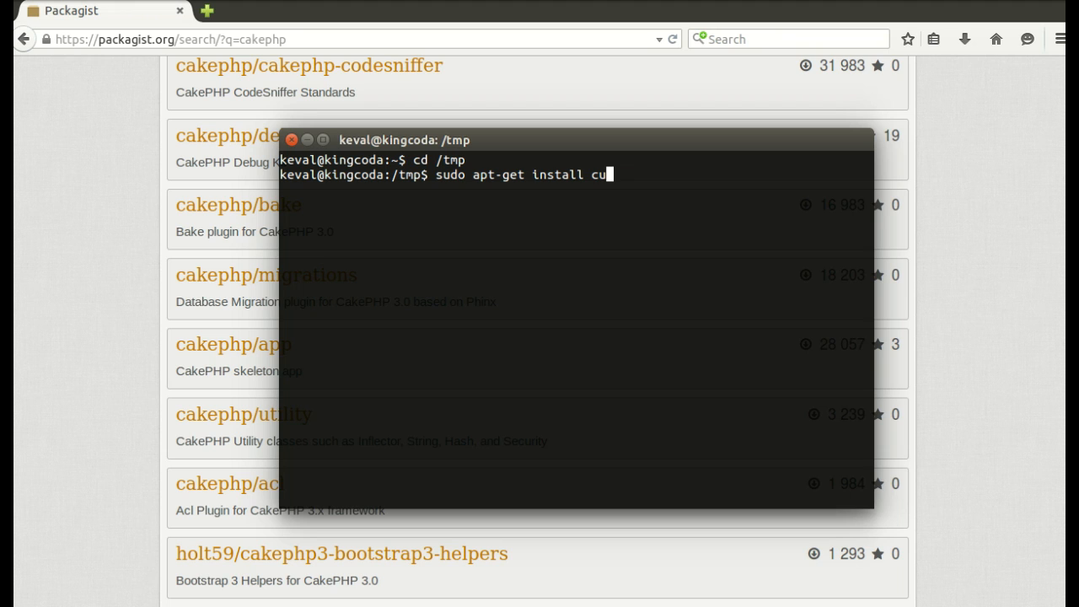
key(BackSpace)
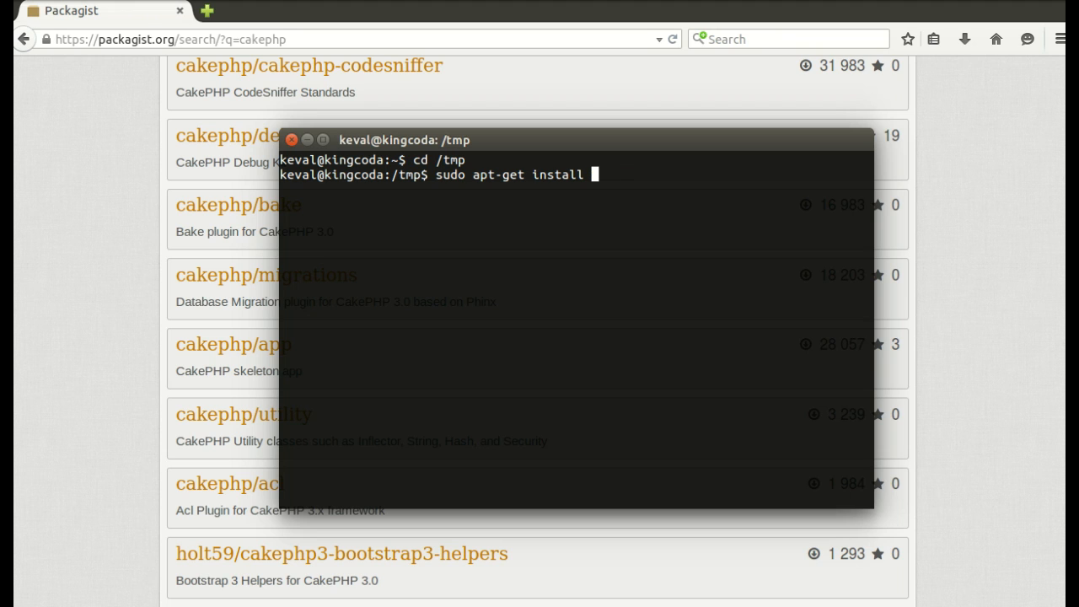
text(curl -s https:/)
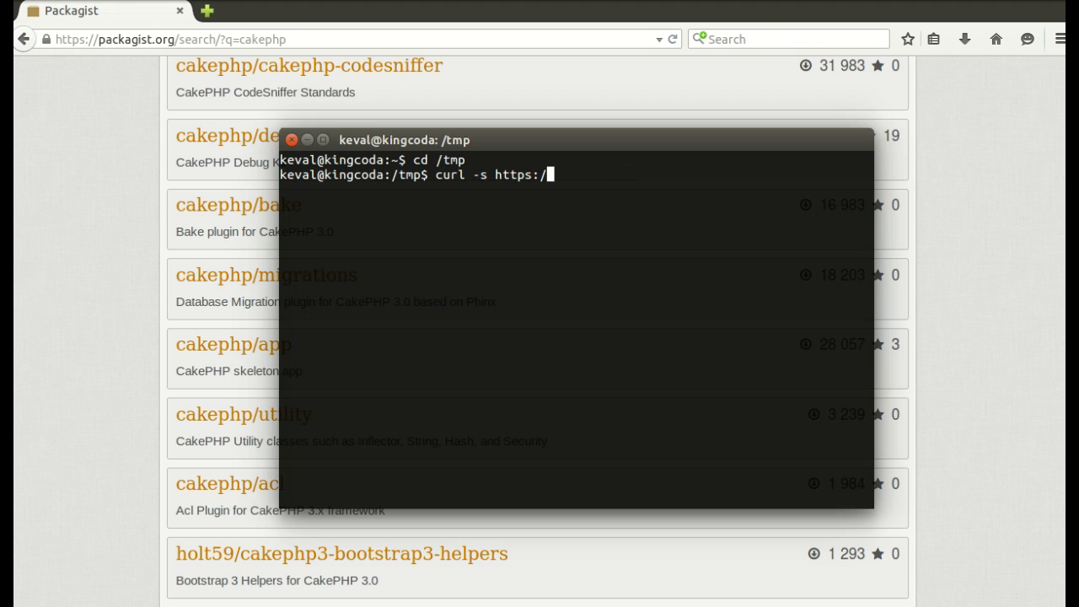
text(getcomposer.o)
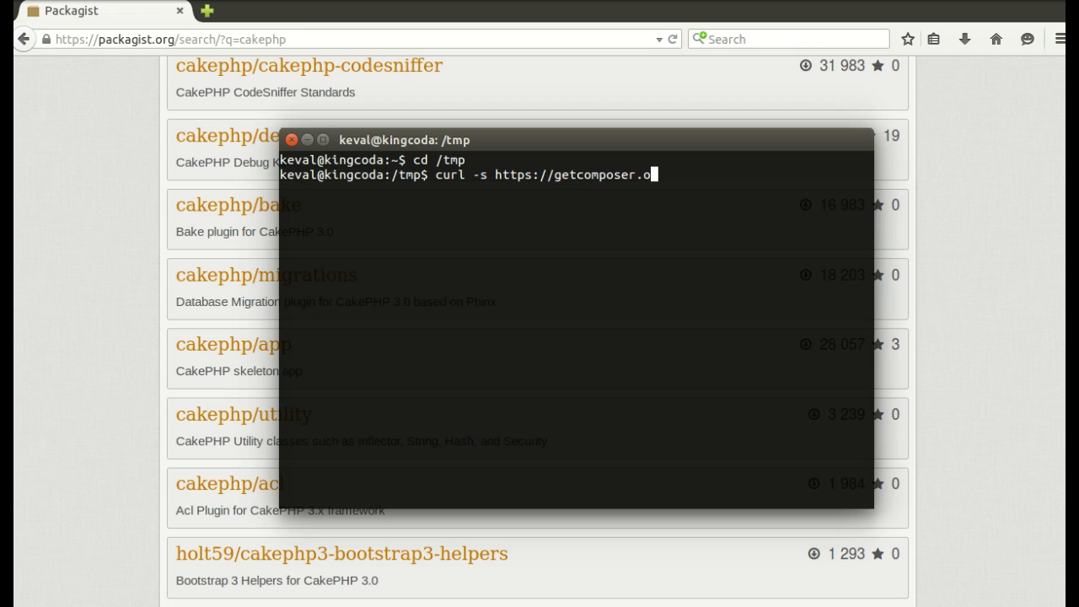
text(r)
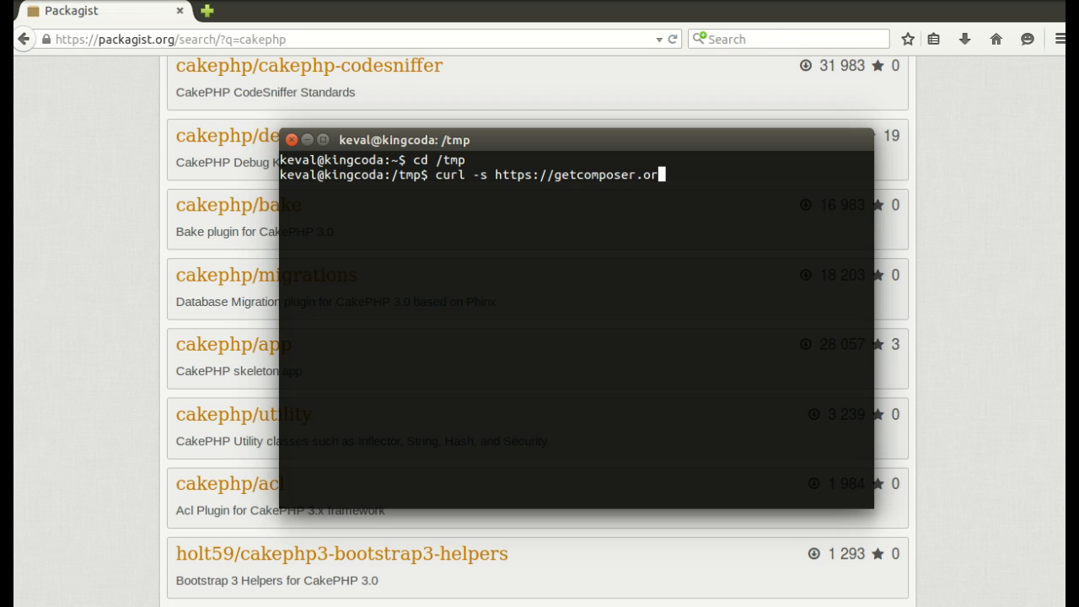
text(g/installer | php)
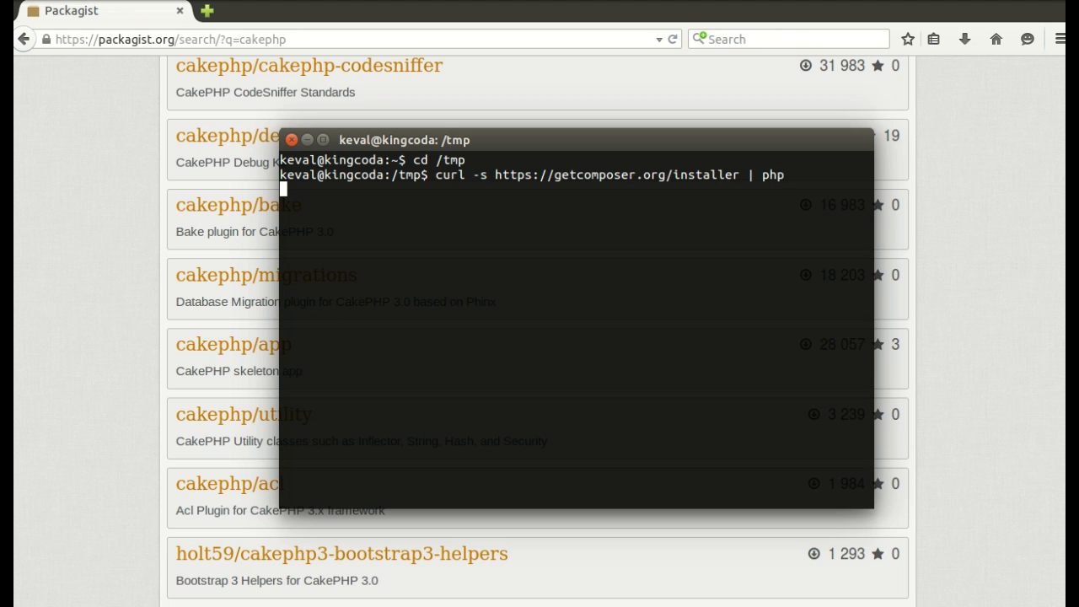
key(Return)
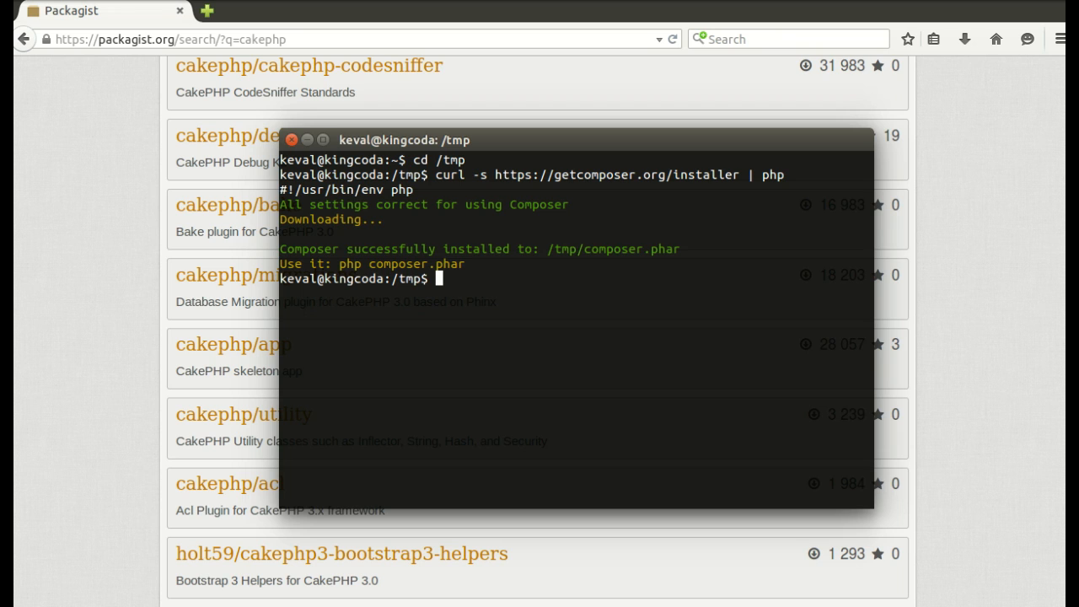
text(php archive)
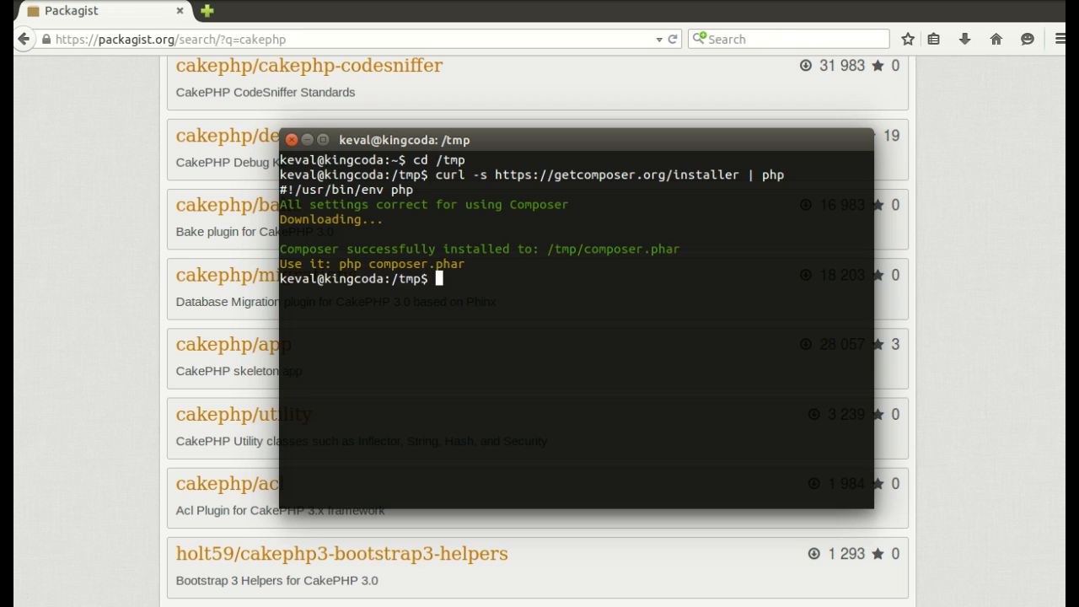
Step: Run php composer.phar to list its commands, then ls /tmp to confirm composer.phar exists
text(php composer.ph)
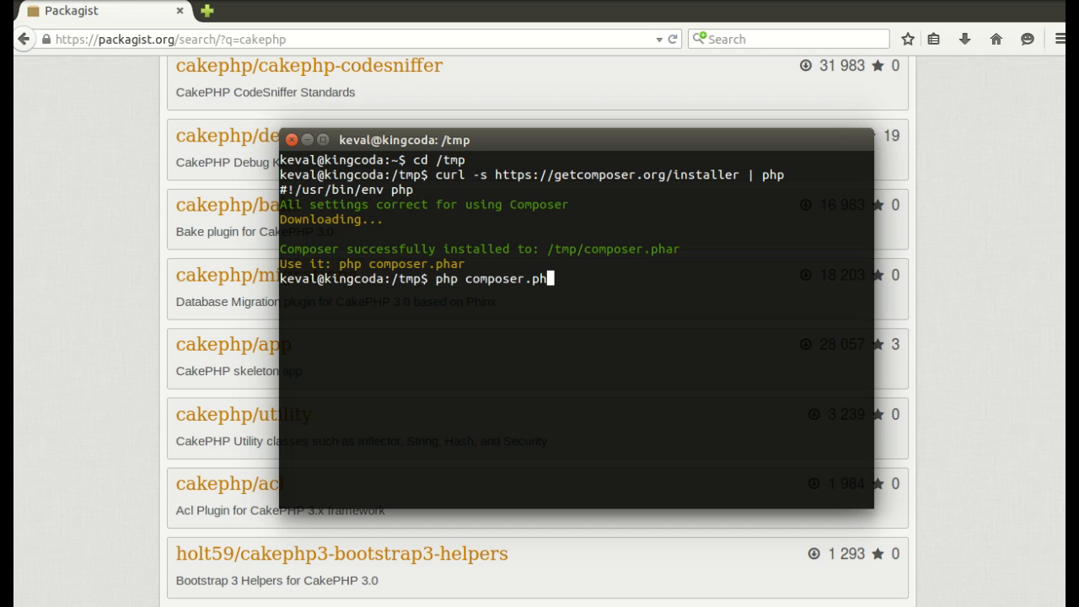
text(a)
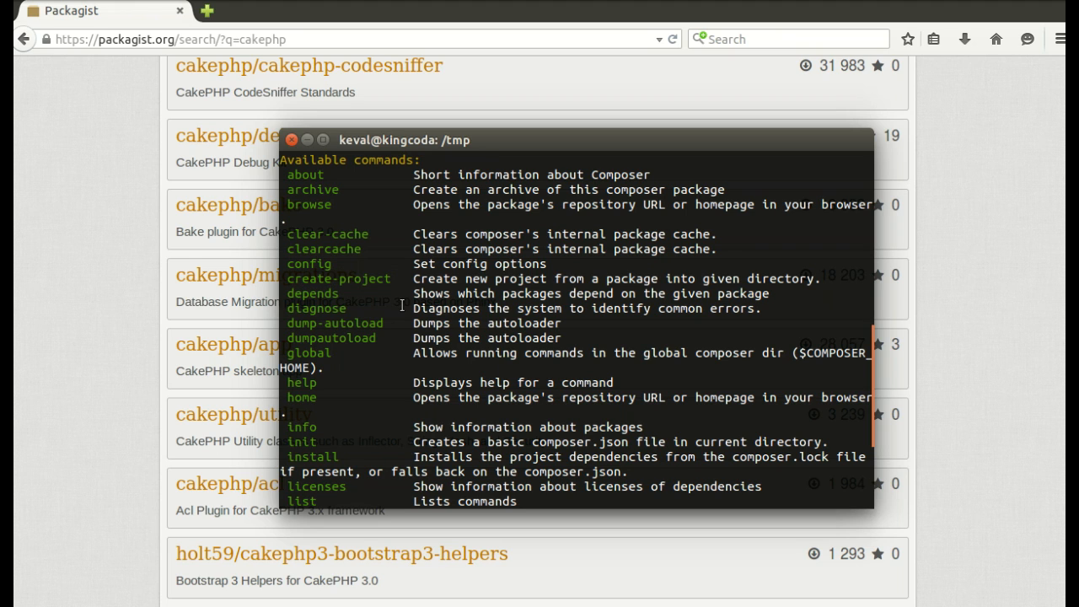
mouse_move(600, 332)
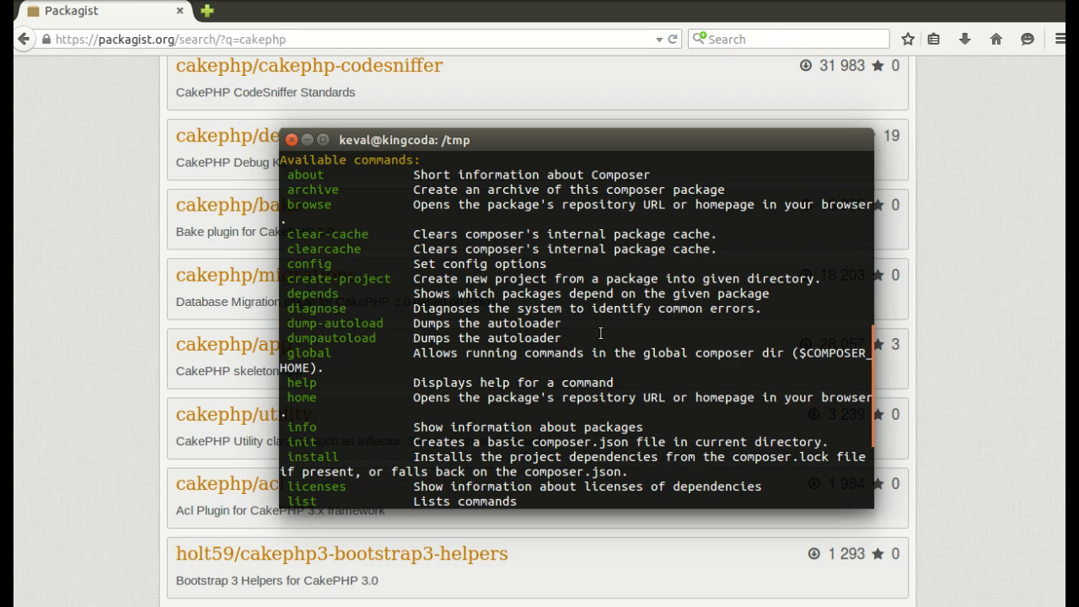
mouse_move(632, 348)
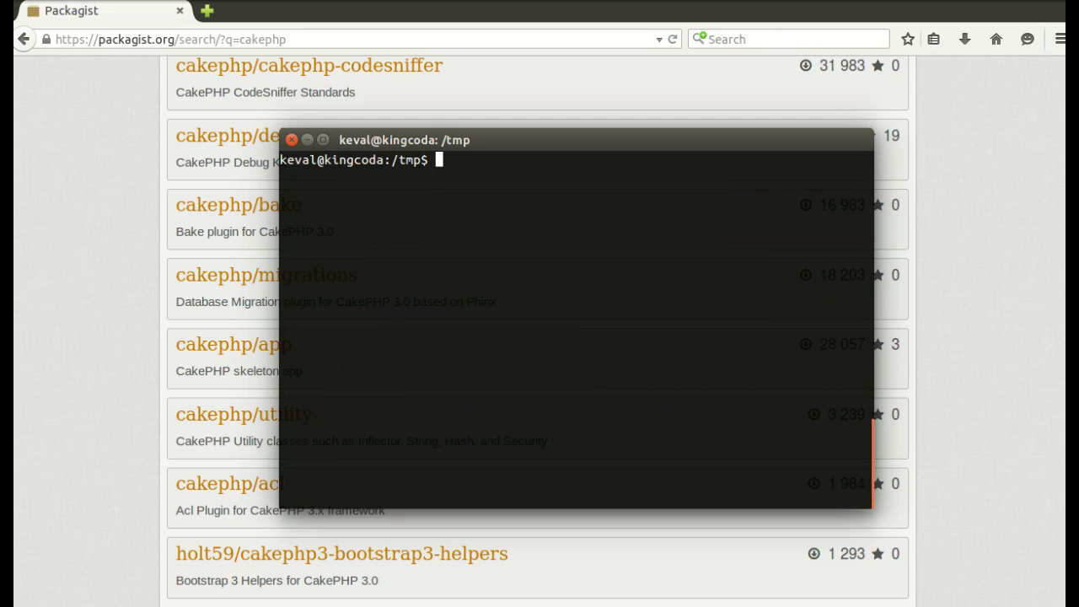
text(ls)
text(php composer.)
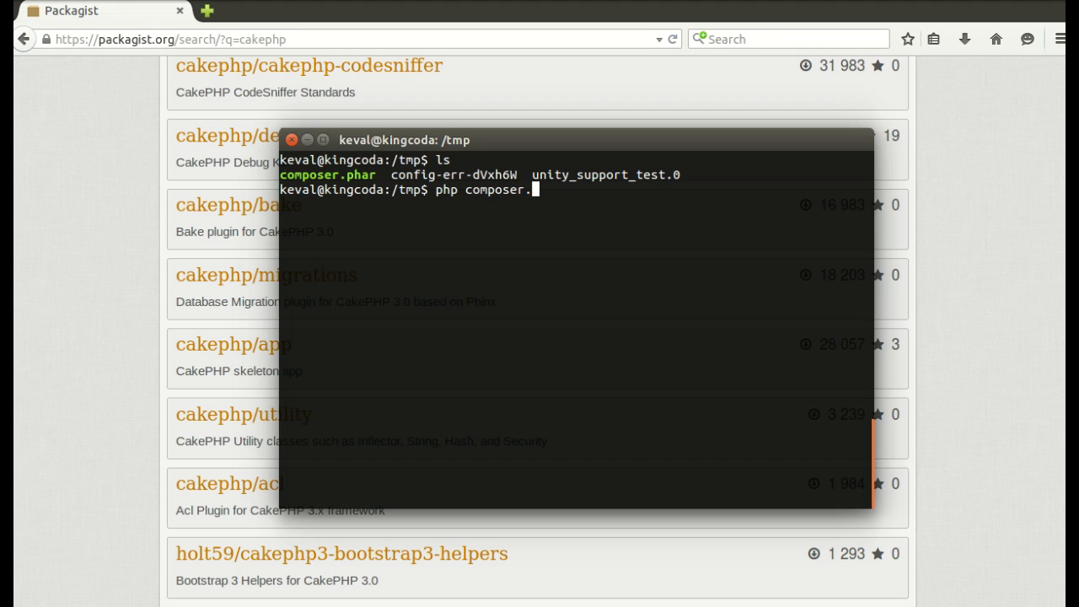
text(phar create-project)
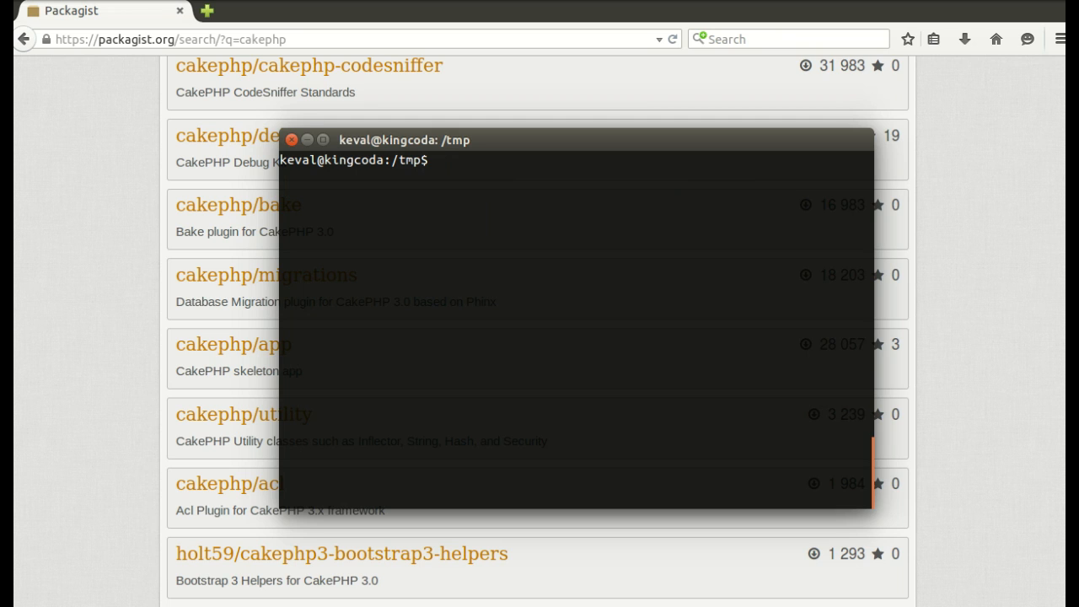
Step: Move composer.phar to /usr/local/bin/composer, retrying with sudo after Permission denied
text(mv)
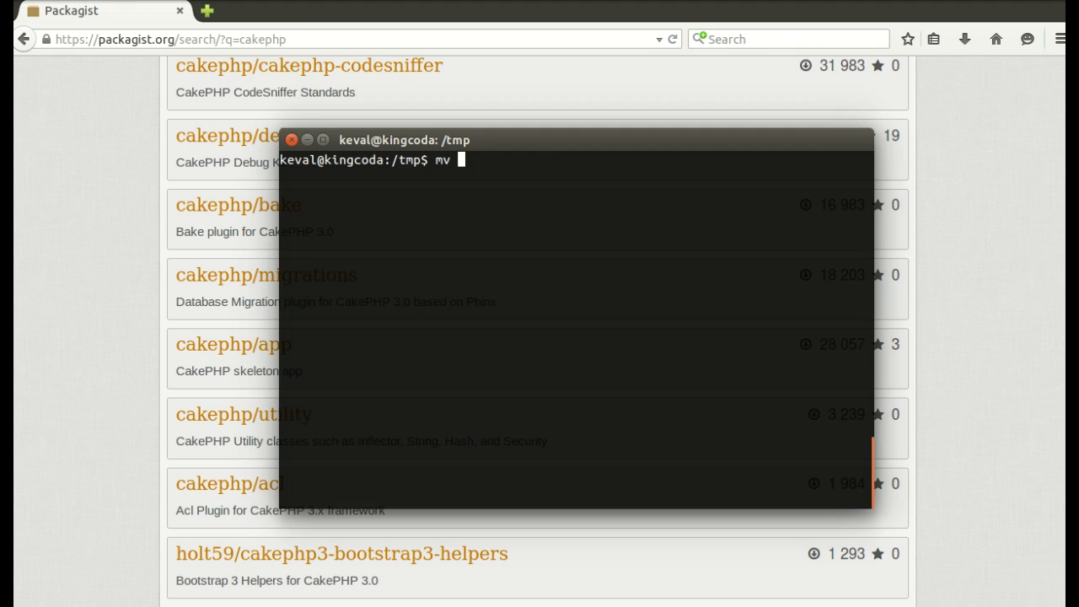
text(composer install)
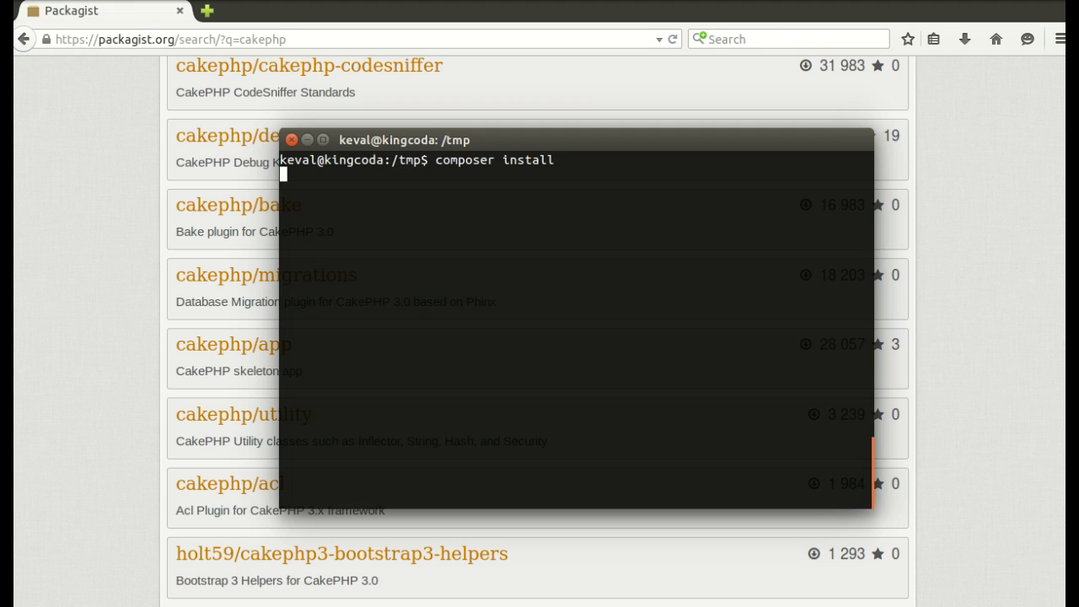
text(mv)
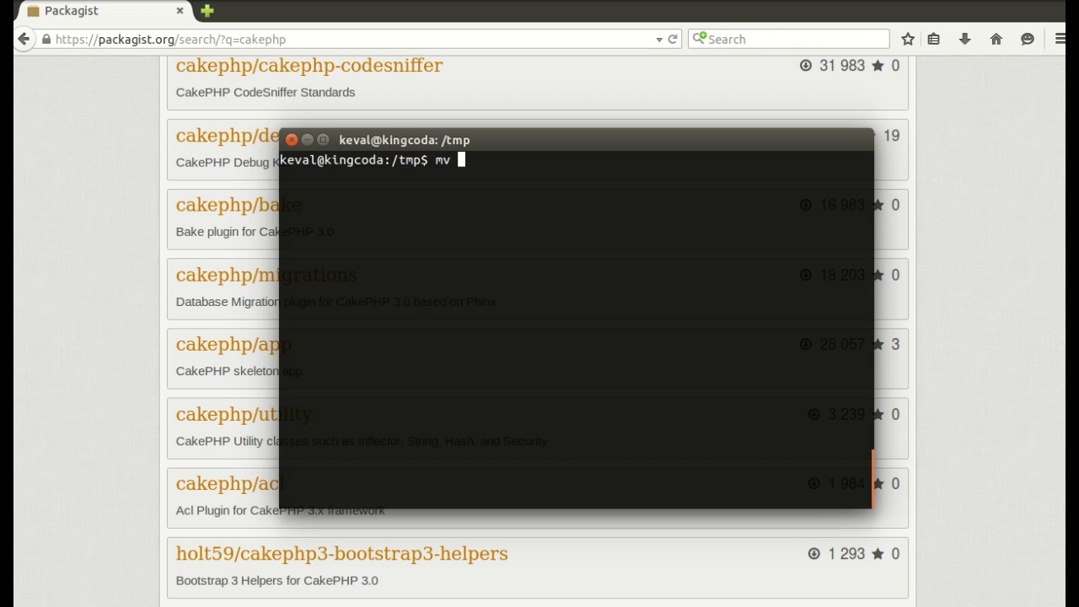
text(composer.phar /usr/local/bin/composer)
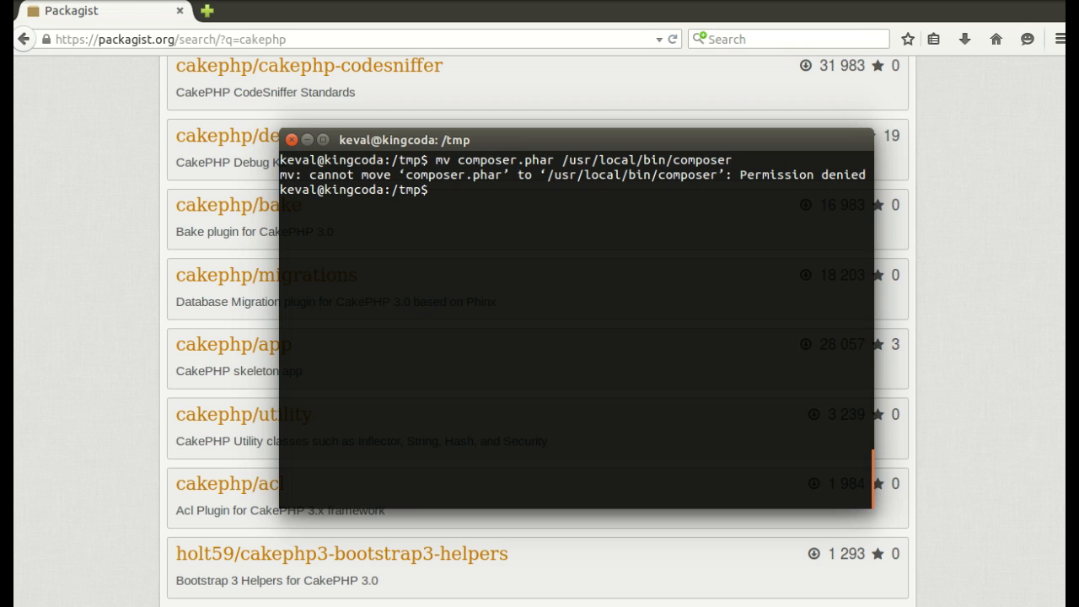
text(sudo mv composer.phar /usr/local/bin/composer)
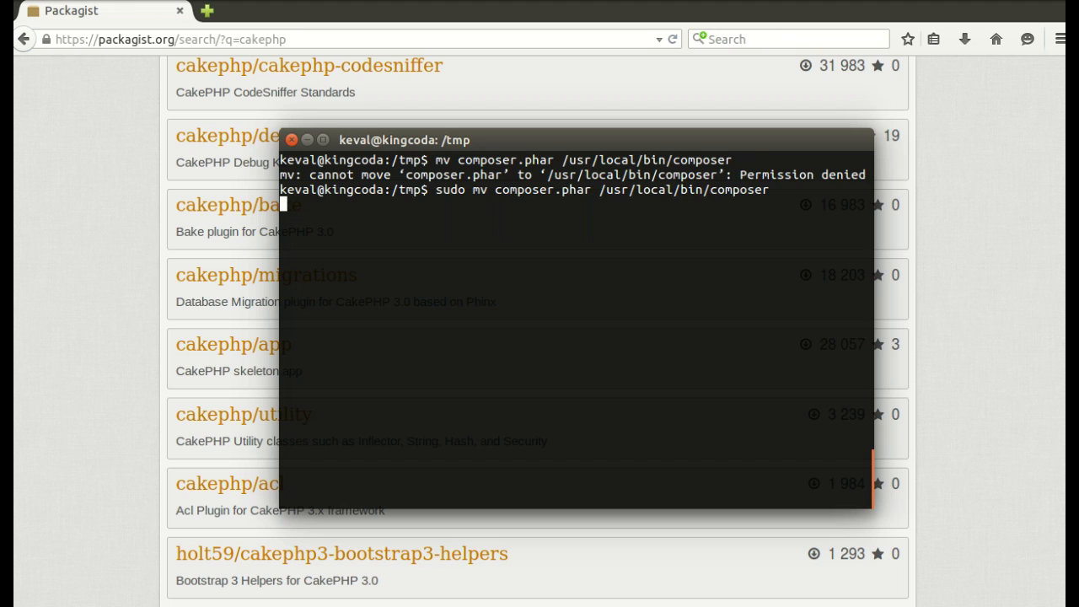
text(compose)
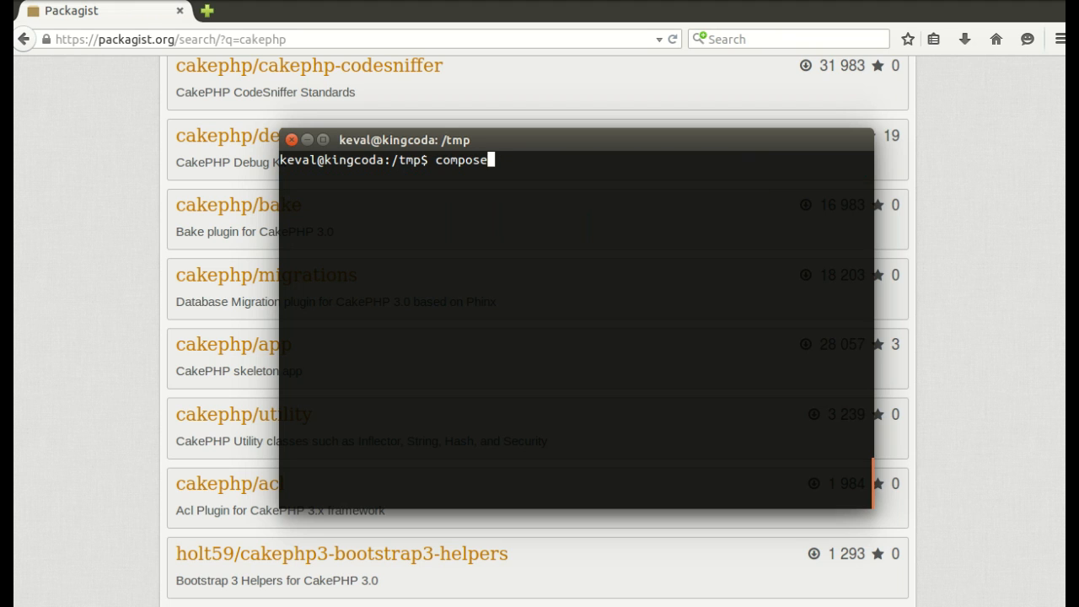
text(r)
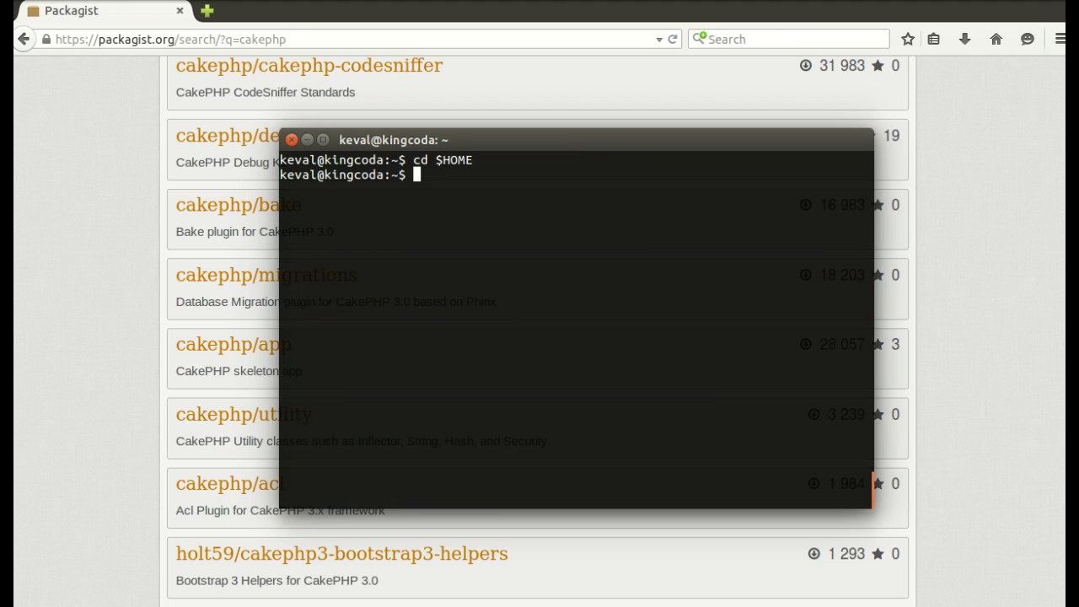
Step: Make a cakephp3 folder and run composer create-project cakephp/app inside it
text(mkdir cak)
text(composer cr)
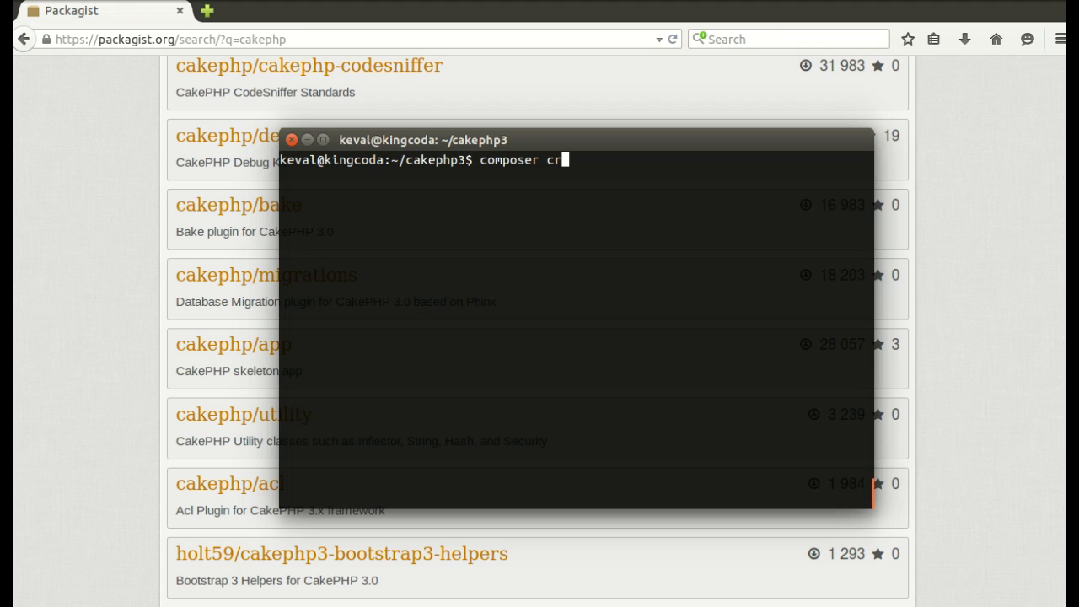
text(eate-project cakephp/app)
text(ls)
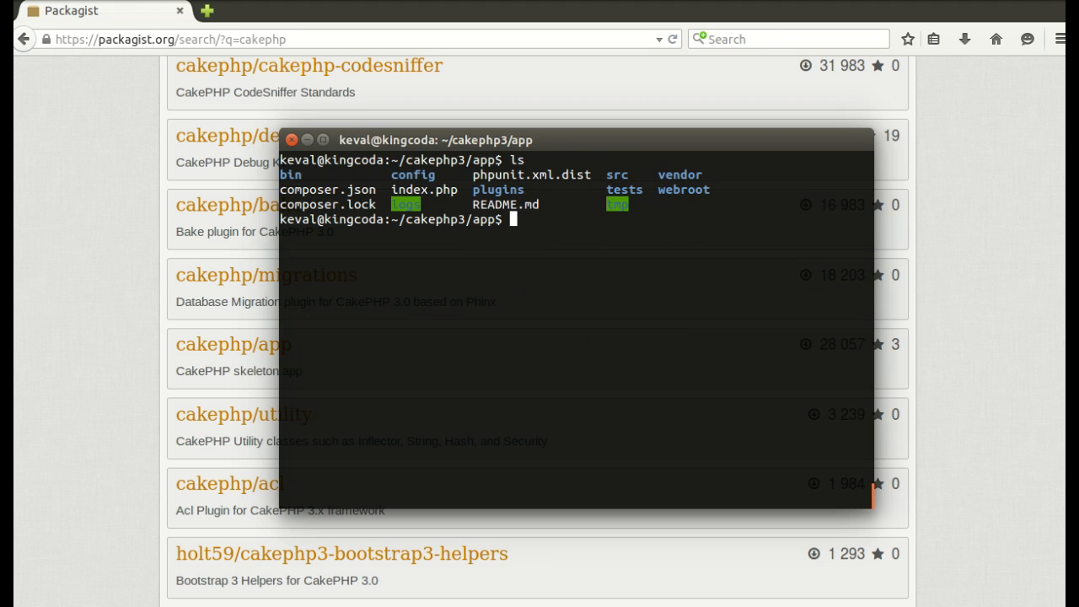
Step: List the app's files and start php -S localhost:8888 from its webroot folder
text(ll)
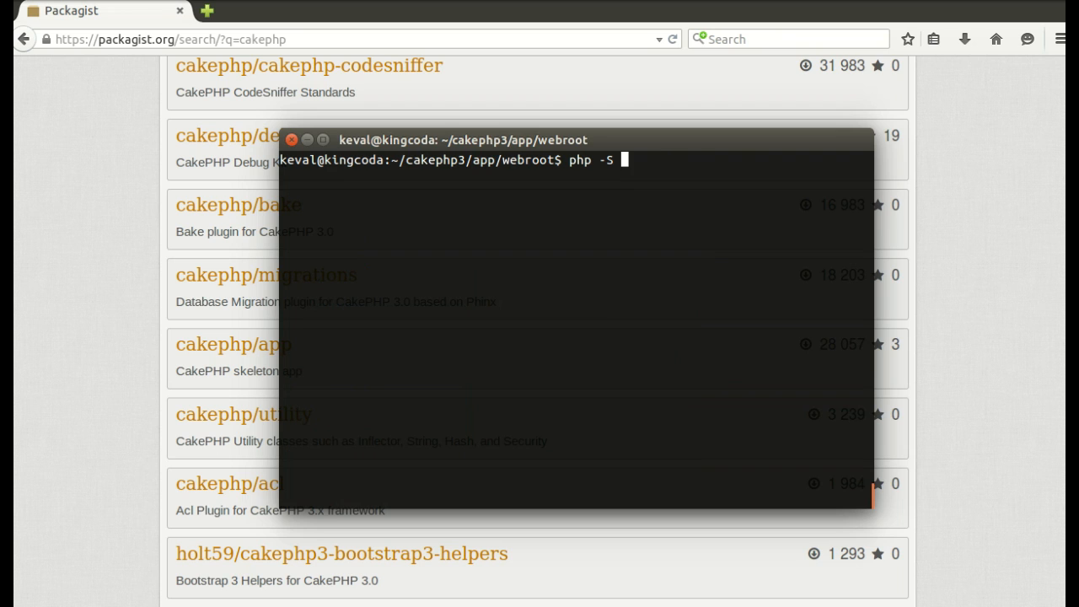
text(localhost:8888)
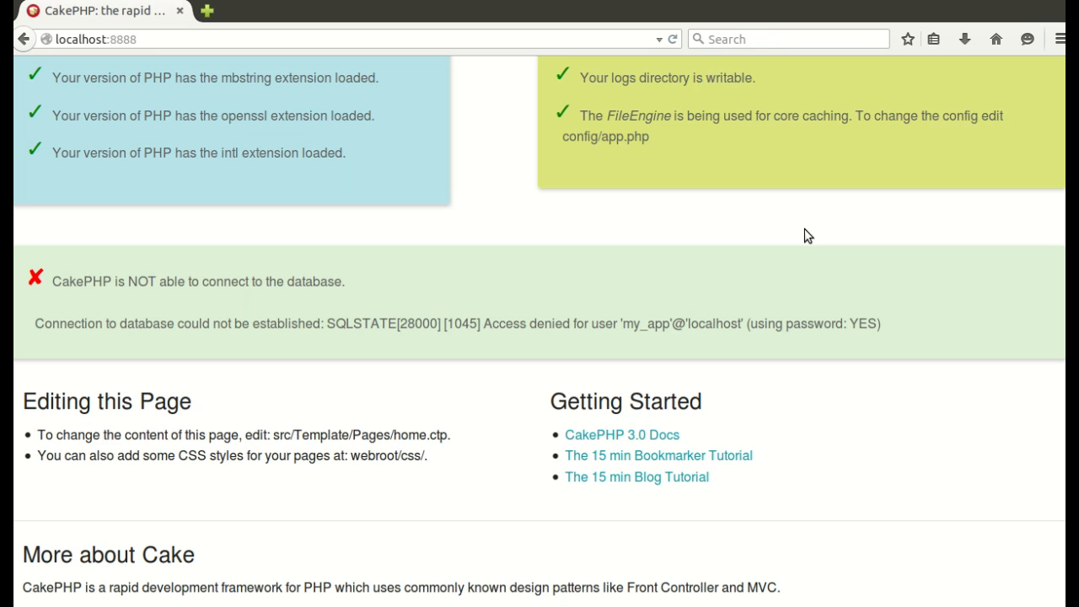
mouse_move(864, 276)
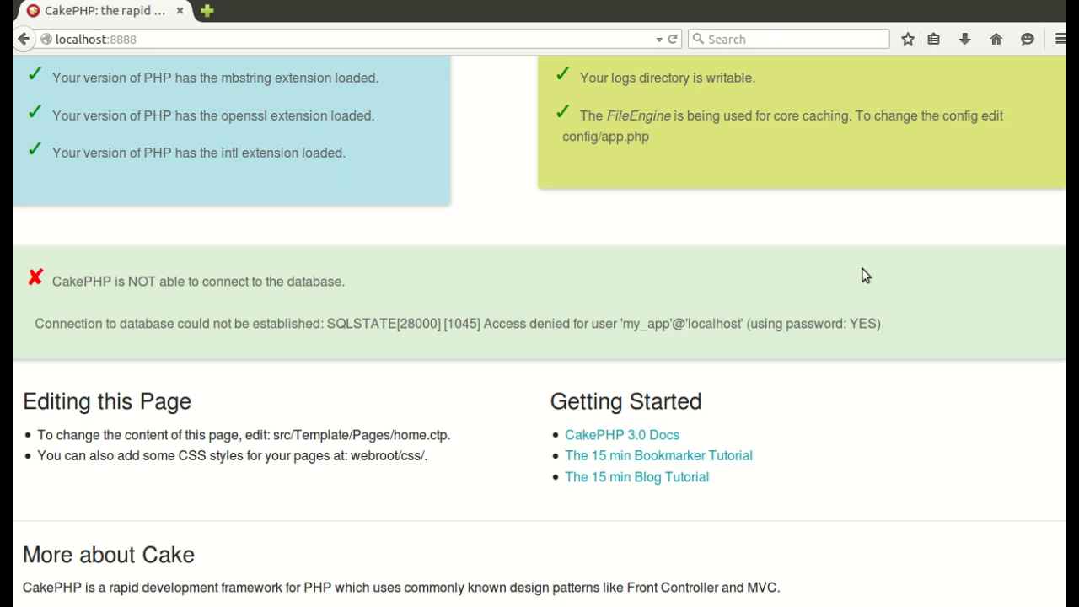